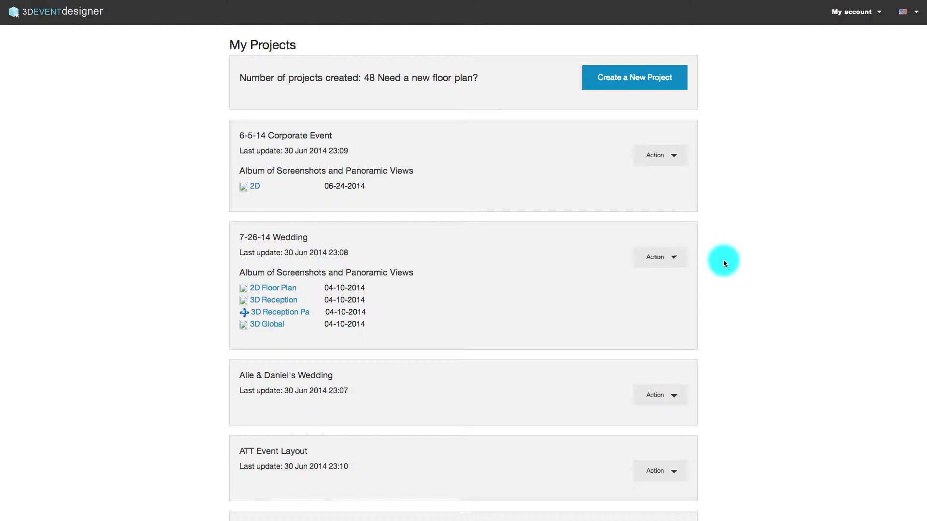
# - Peek at the 7-26-14 Wedding project's actions, then start a new project by opening a saved floor plan
pyautogui.click(659, 257)
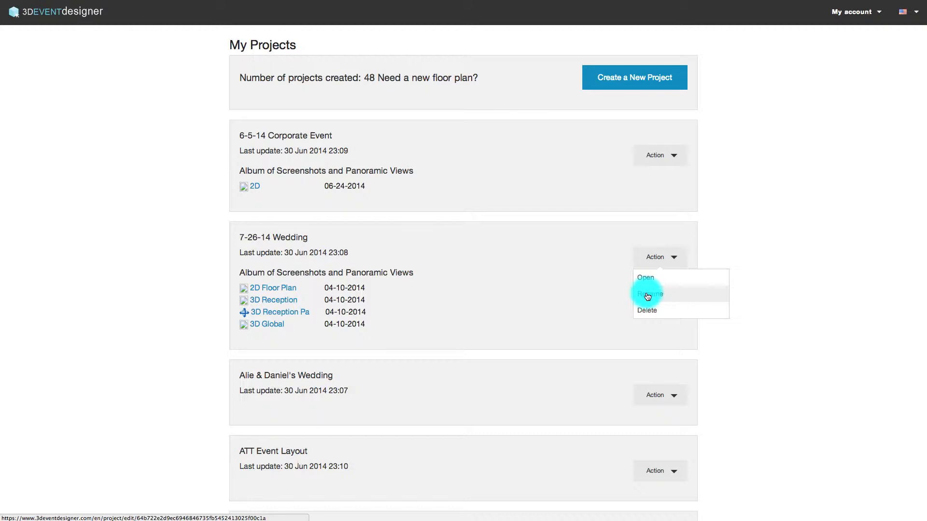
pyautogui.moveTo(647, 312)
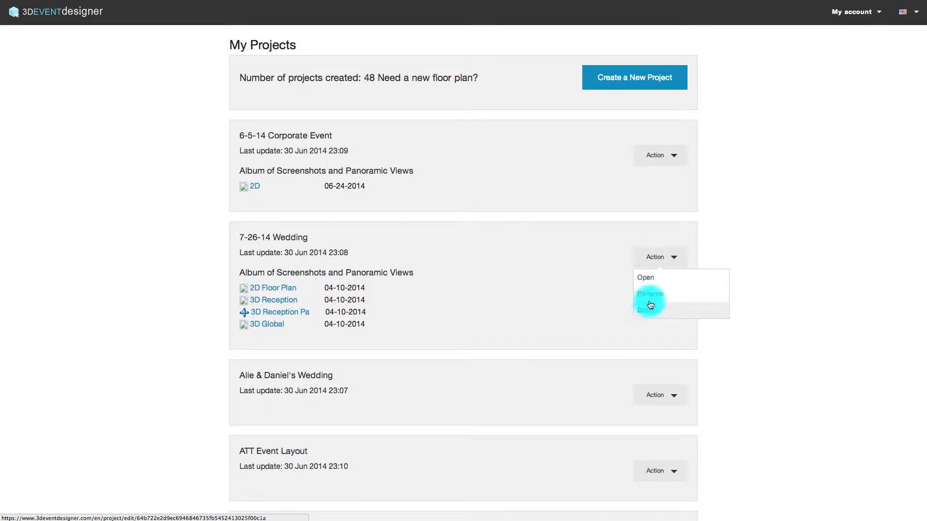
pyautogui.click(659, 257)
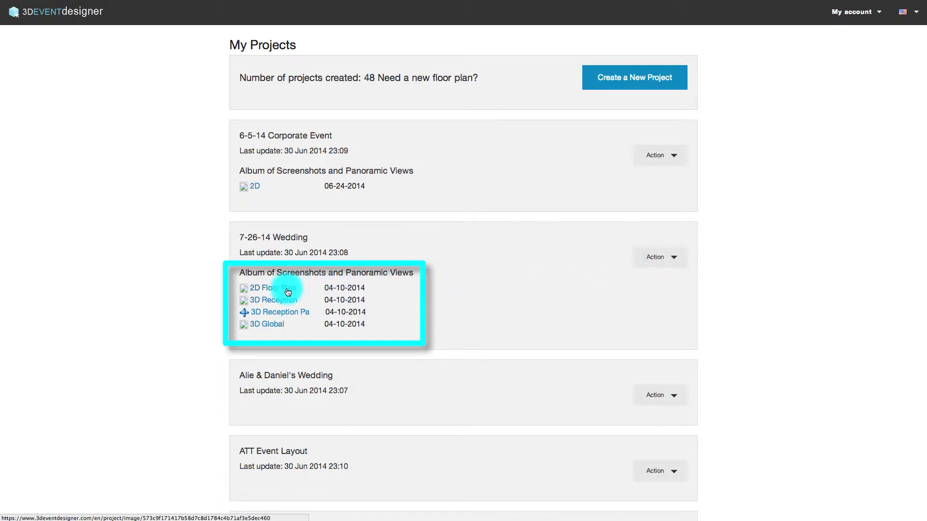
pyautogui.moveTo(283, 313)
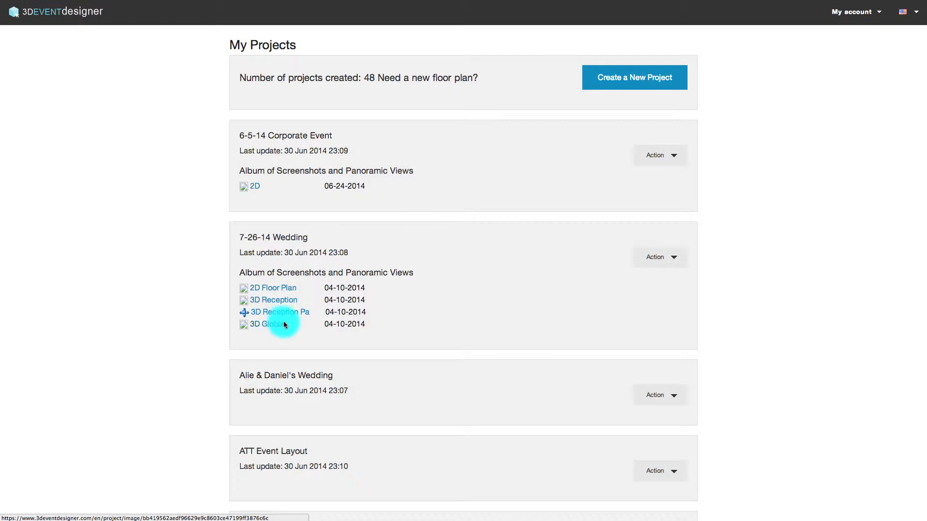
pyautogui.moveTo(499, 199)
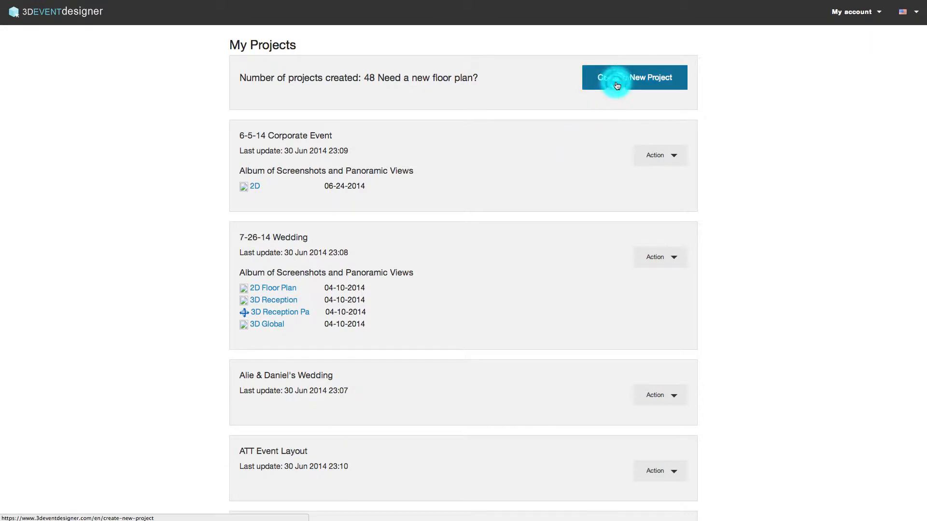
pyautogui.click(633, 77)
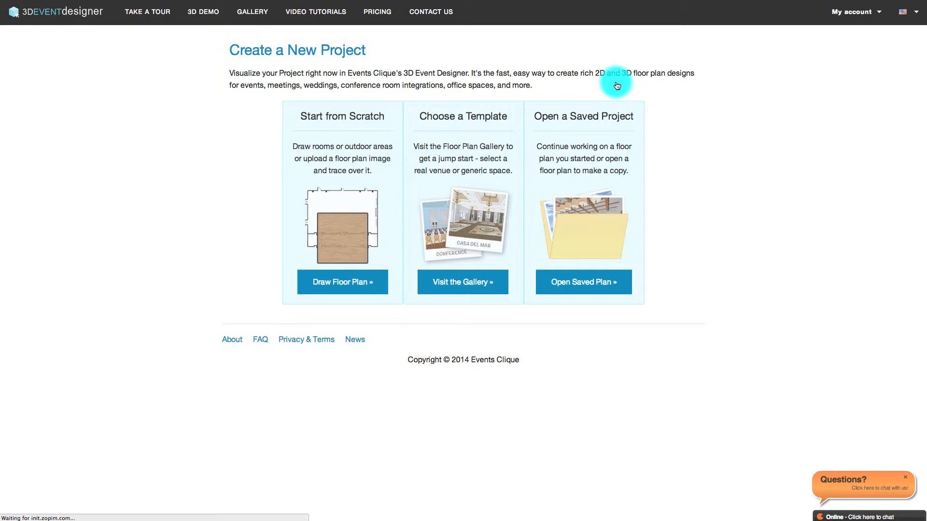
pyautogui.moveTo(430, 188)
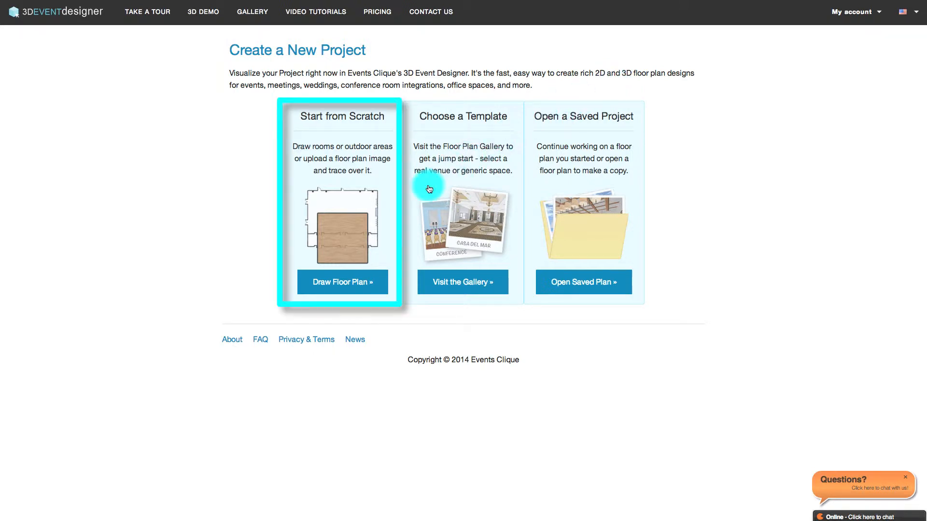
pyautogui.moveTo(342, 282)
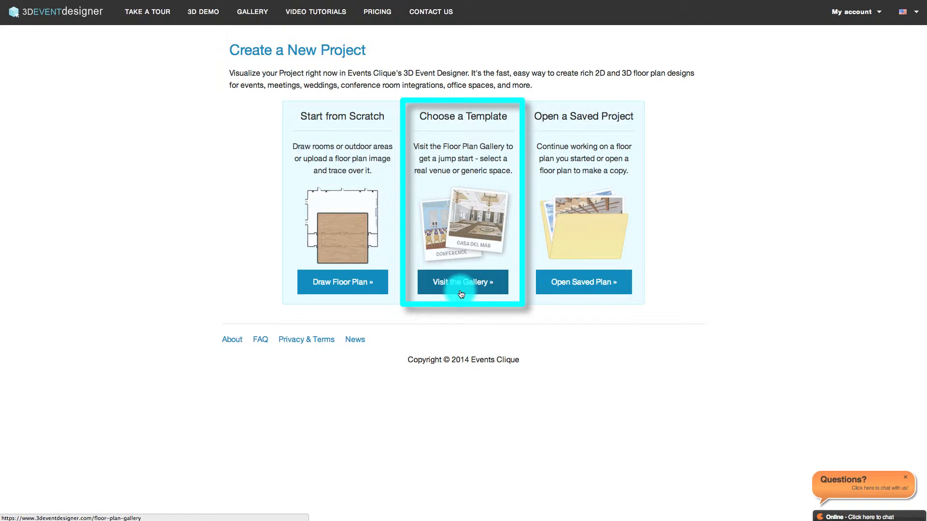
pyautogui.moveTo(578, 295)
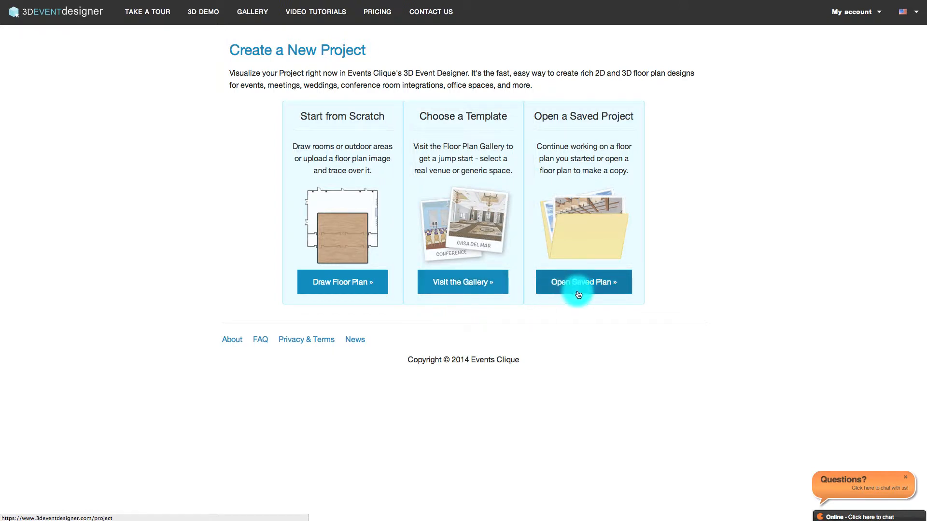
pyautogui.moveTo(583, 294)
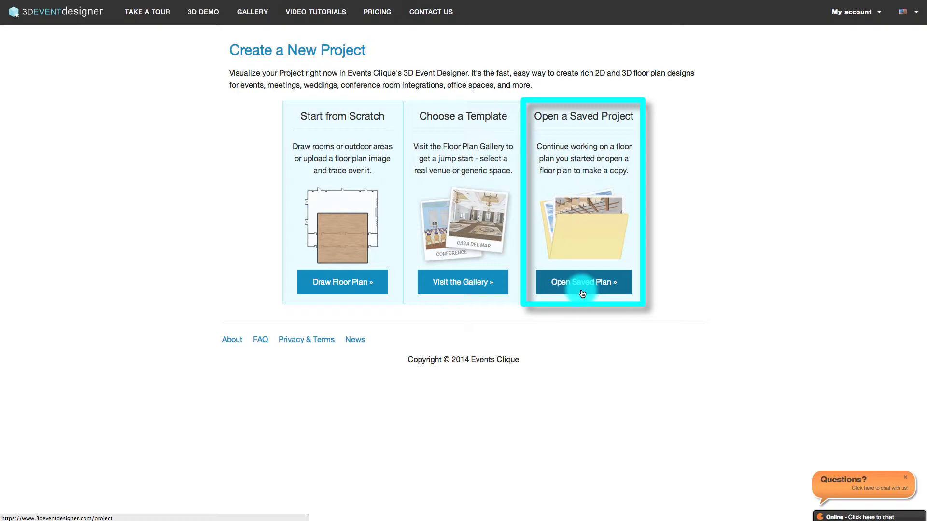
pyautogui.click(582, 281)
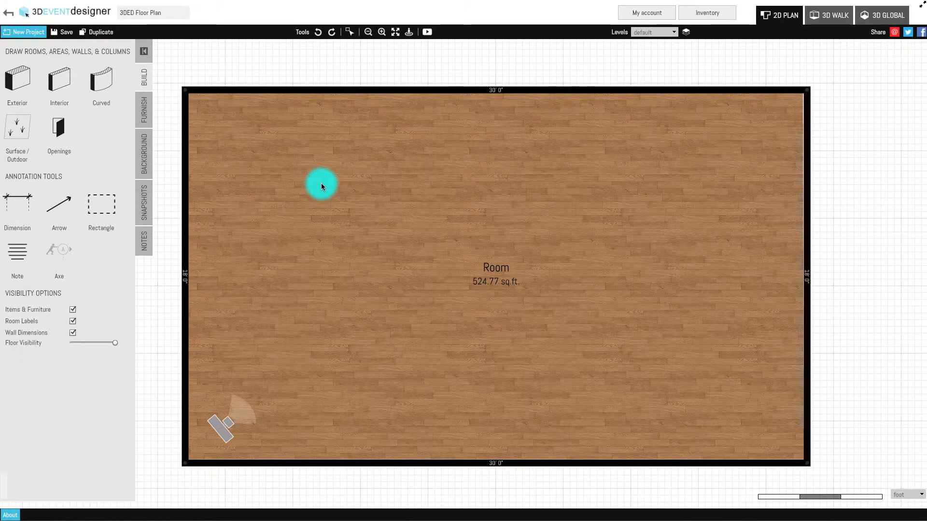
pyautogui.moveTo(214, 140)
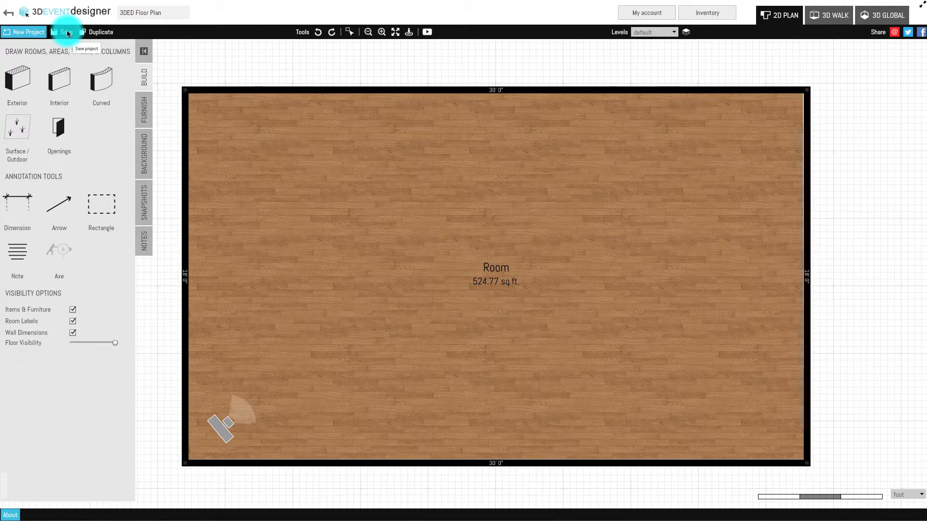
pyautogui.moveTo(100, 32)
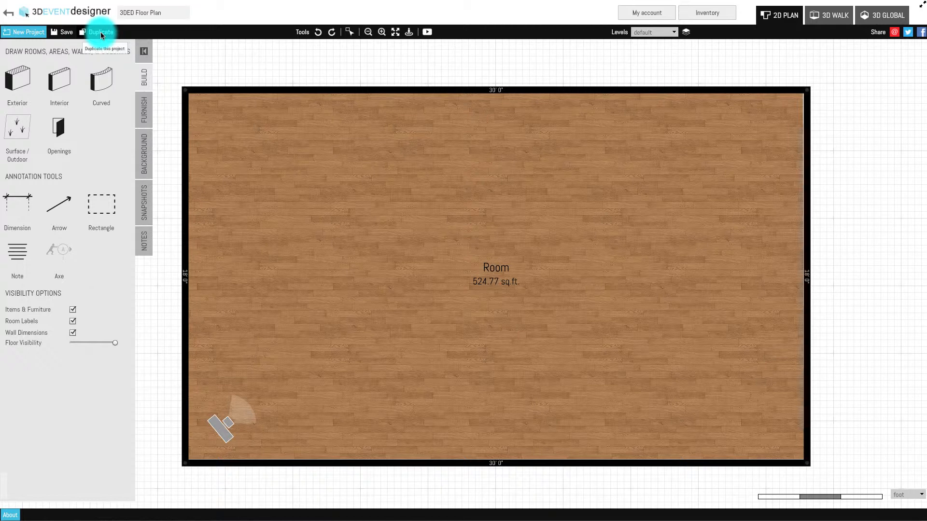
pyautogui.moveTo(298, 35)
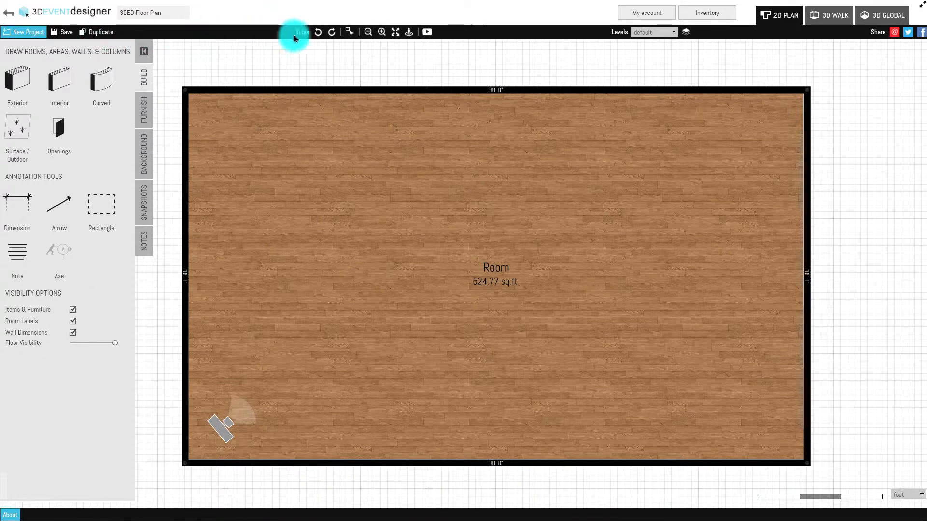
pyautogui.moveTo(318, 32)
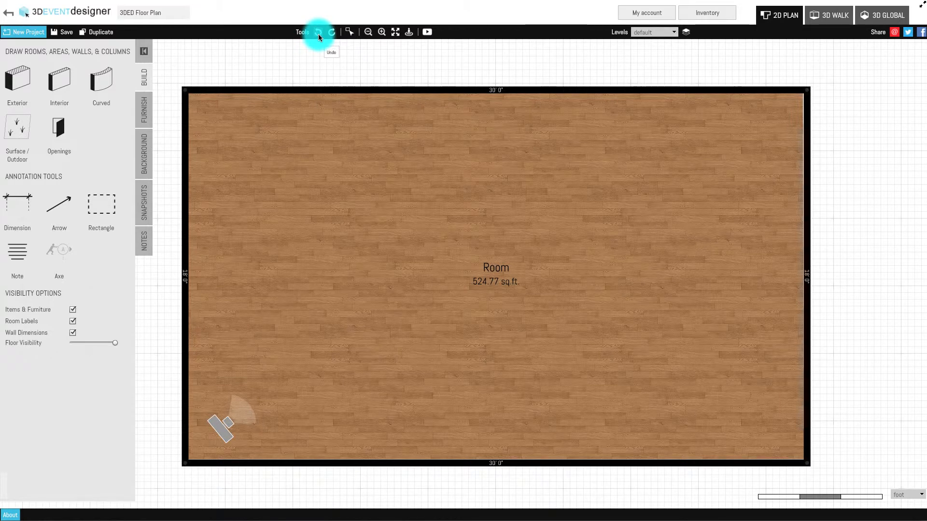
pyautogui.moveTo(331, 32)
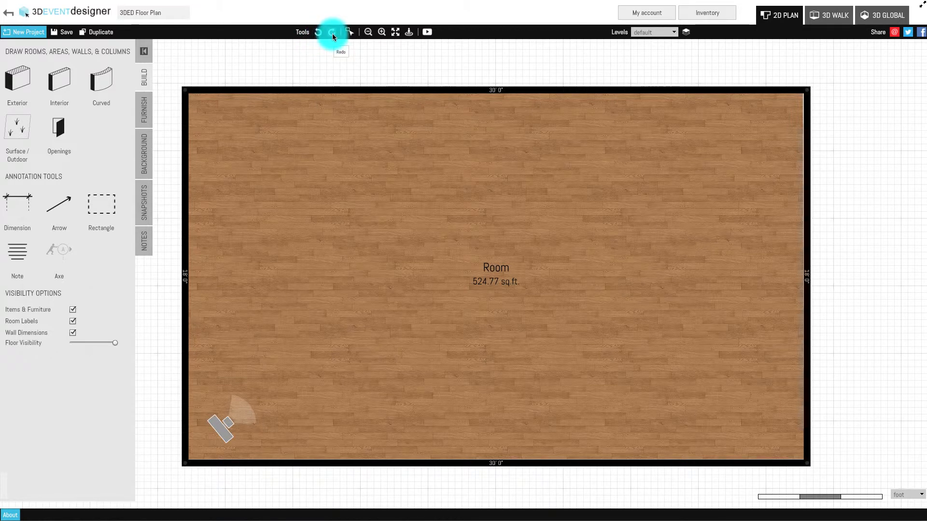
pyautogui.moveTo(349, 31)
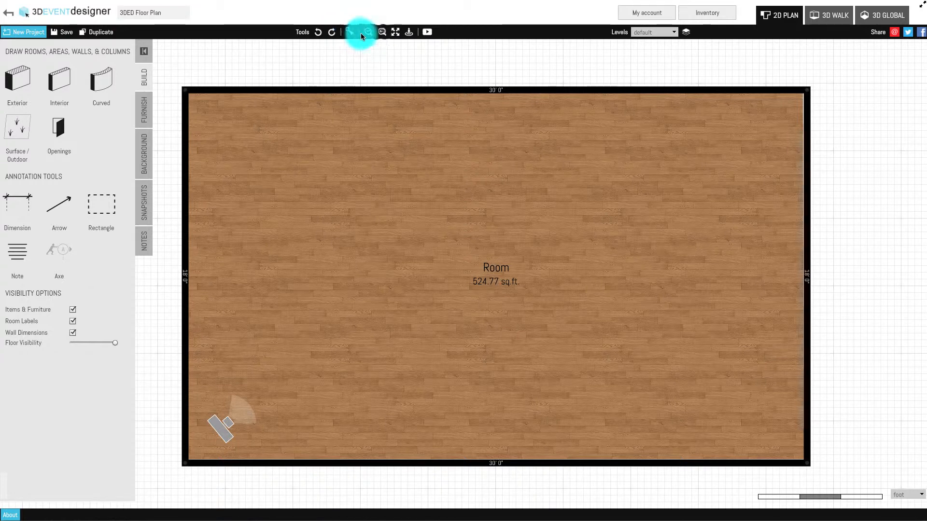
# - Zoom out, zoom back in, then Zoom All to fit the 524.77 sq. ft. room in view
pyautogui.click(368, 31)
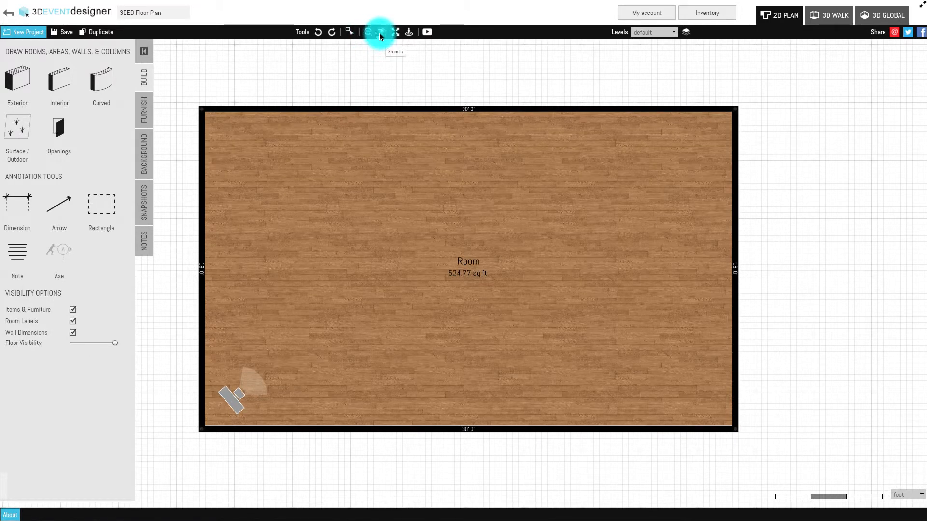
pyautogui.click(395, 32)
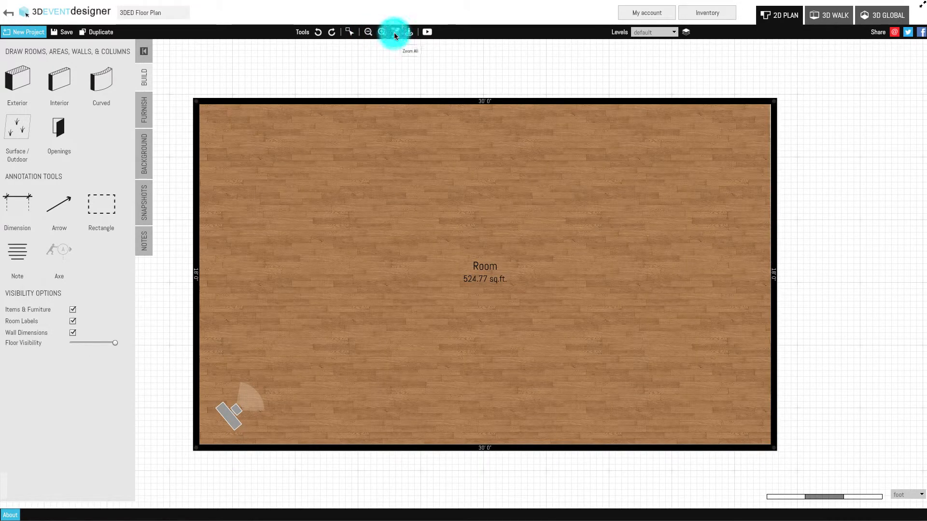
pyautogui.click(394, 32)
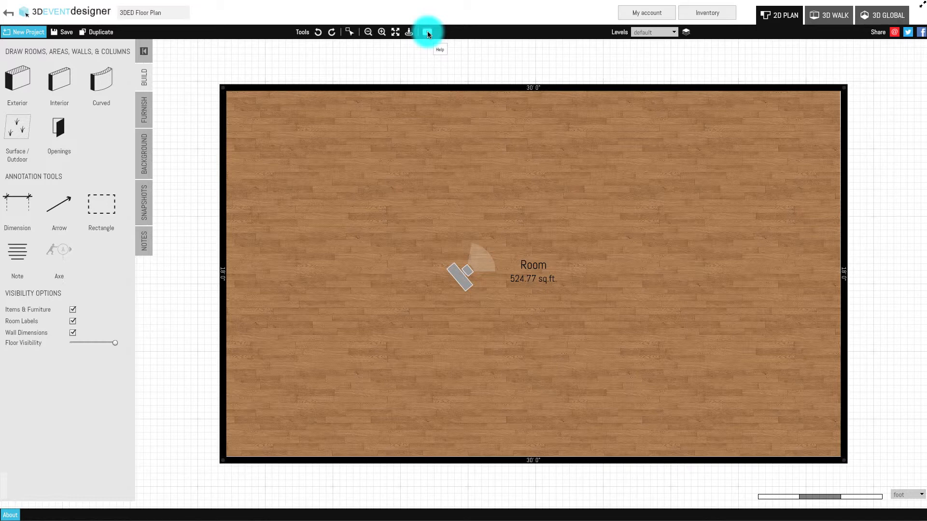
pyautogui.moveTo(535, 40)
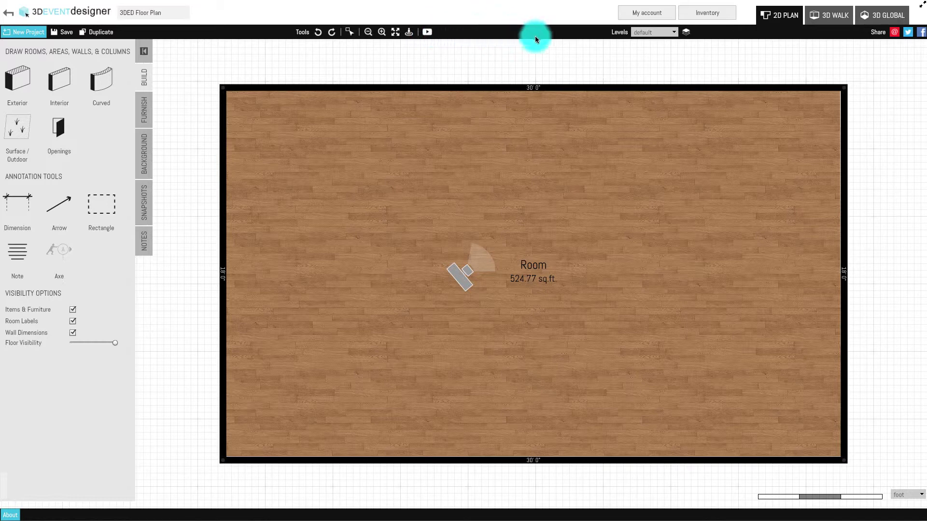
# - Add a floor in the Levels dialog, creating 'new level 1' beside the default level
pyautogui.click(673, 32)
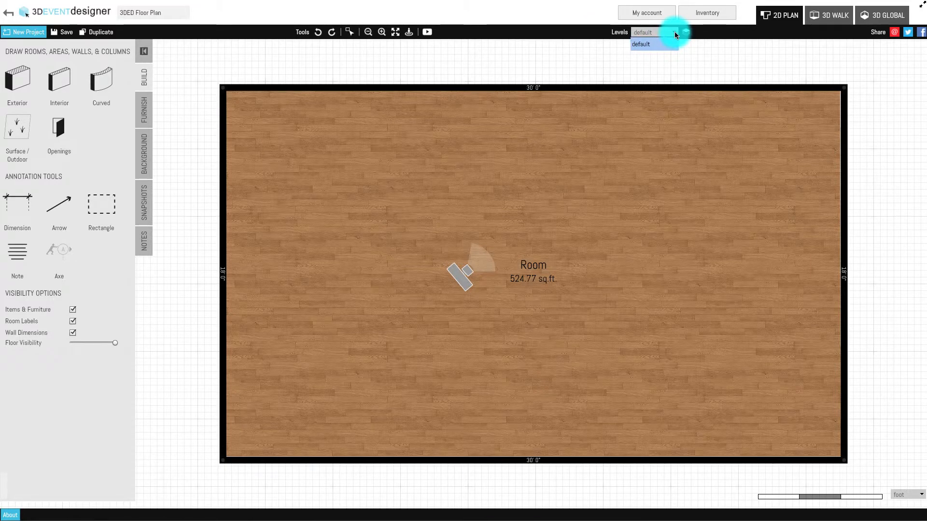
pyautogui.click(684, 32)
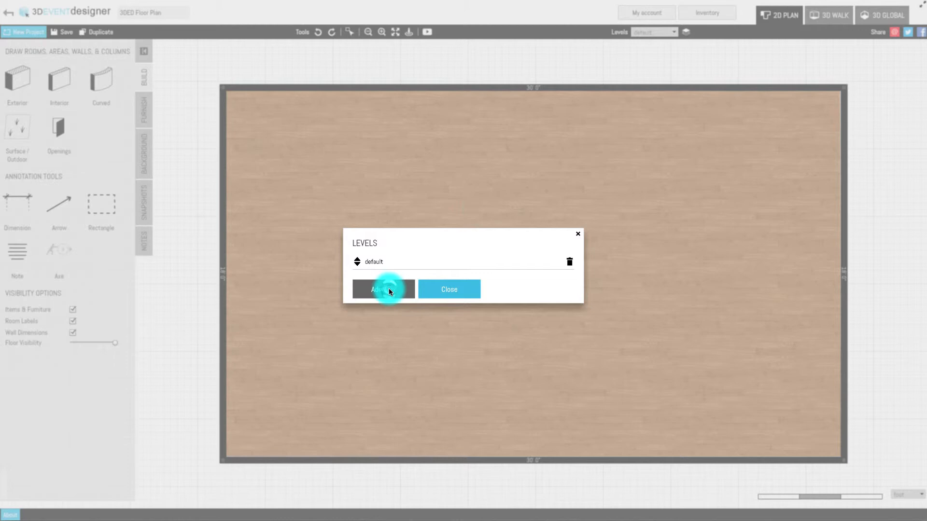
pyautogui.click(382, 288)
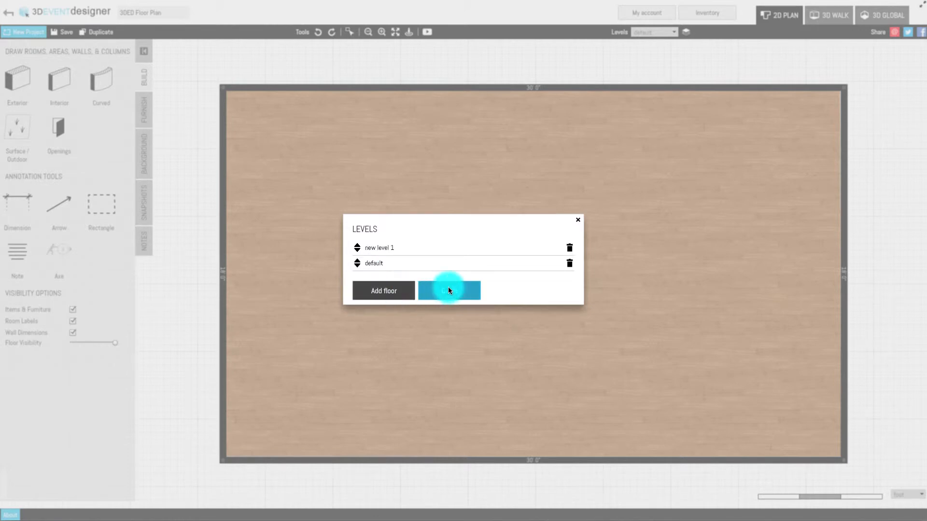
pyautogui.click(449, 291)
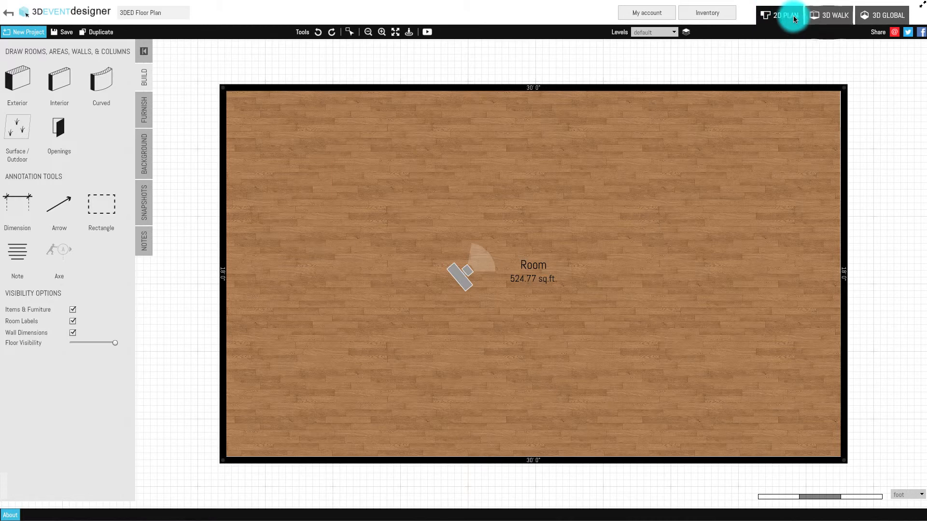
pyautogui.click(833, 14)
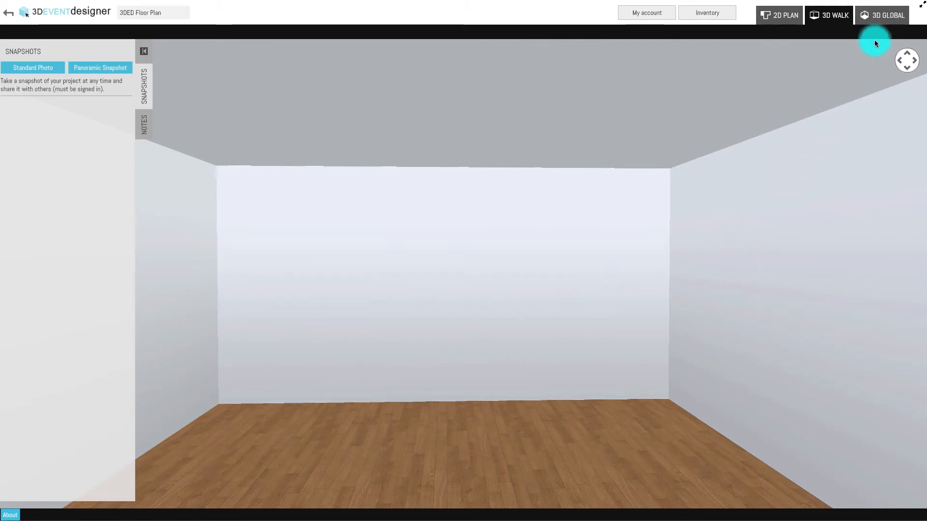
pyautogui.click(886, 14)
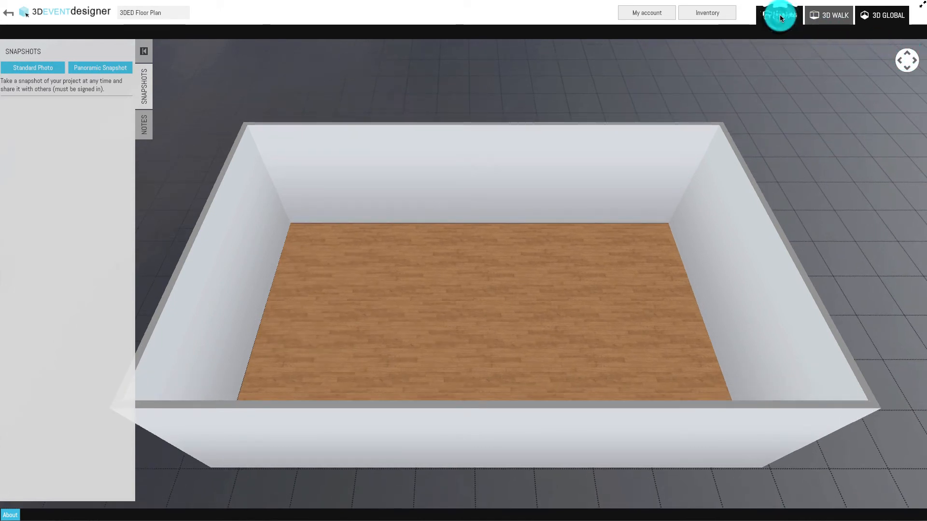
pyautogui.click(779, 15)
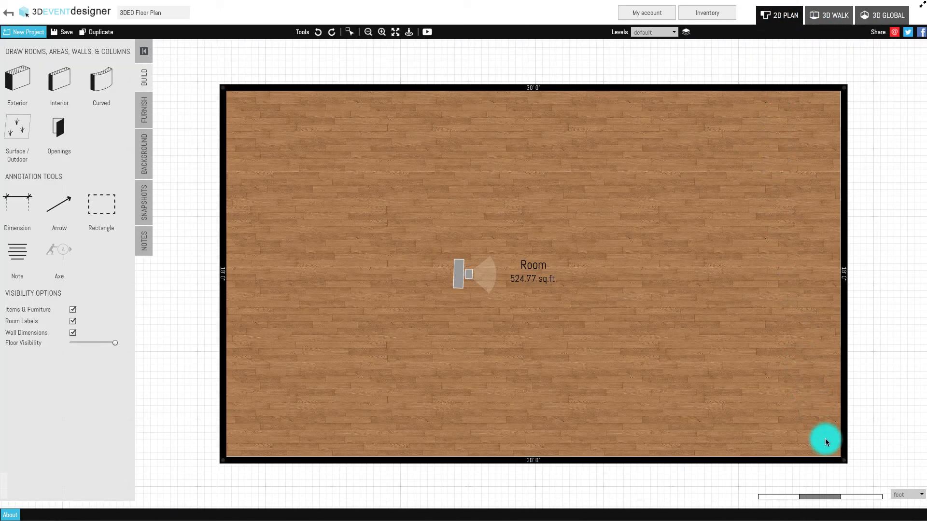
pyautogui.moveTo(919, 494)
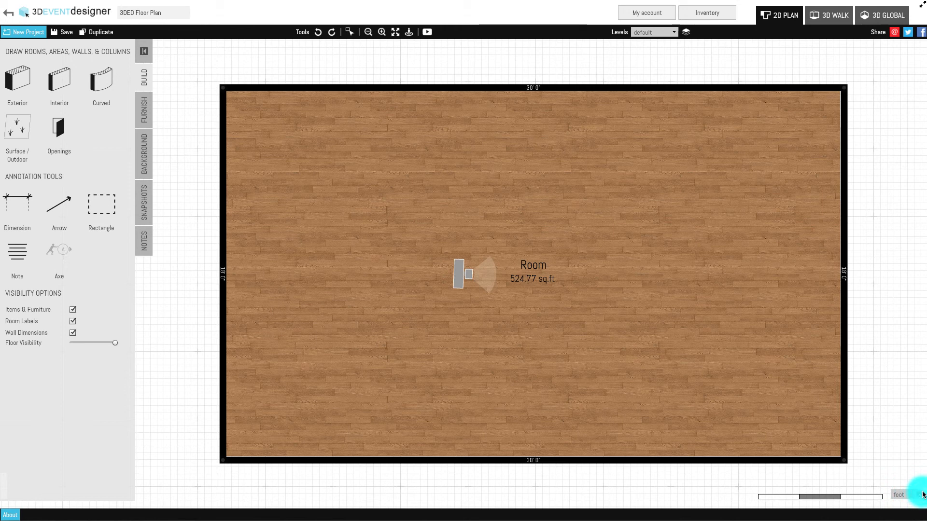
# - Show the foot/meter unit choices from the plan's bottom-right units dropdown
pyautogui.click(898, 494)
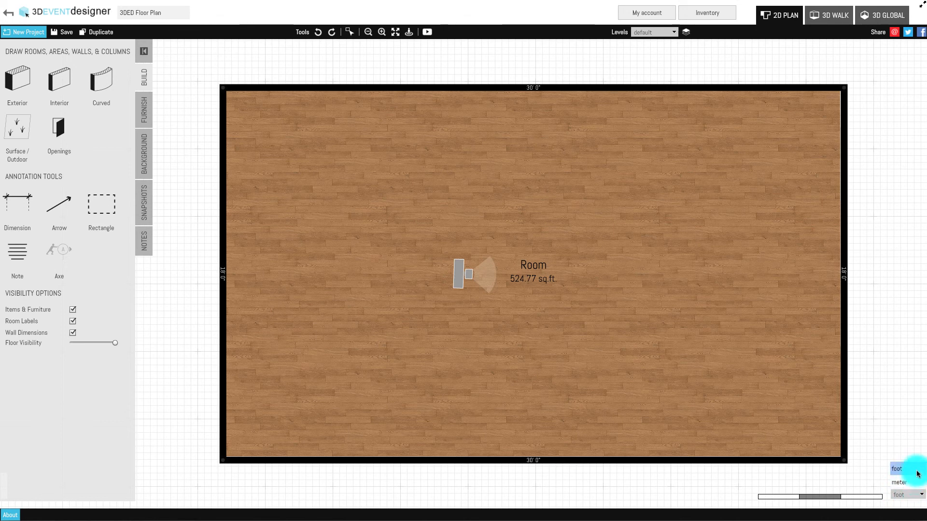